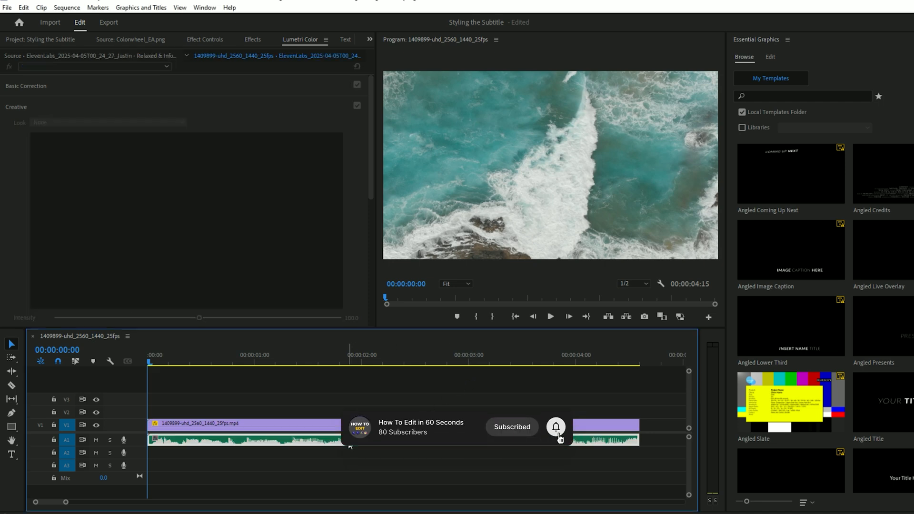
Transcribe the sequence's audio from the Transcript view of the Text panel
{"action": "left_click", "coordinate": [205, 7]}
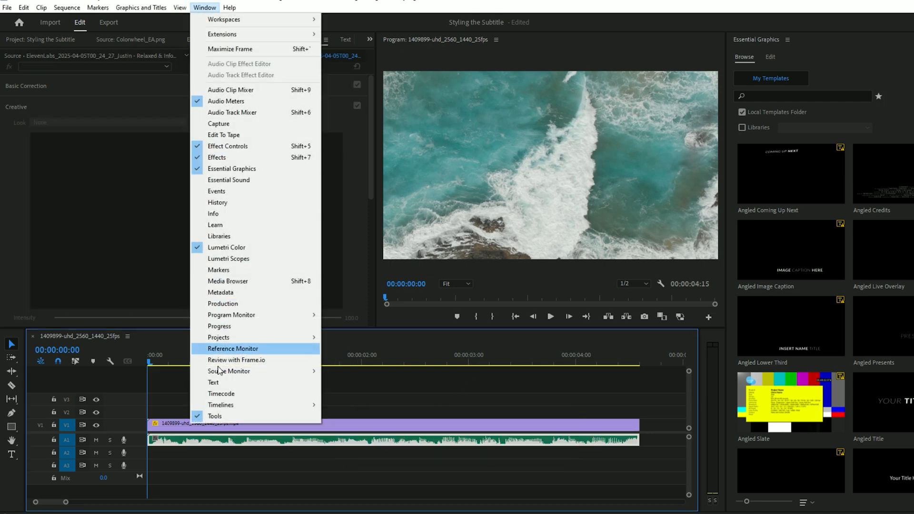
{"action": "left_click", "coordinate": [212, 384]}
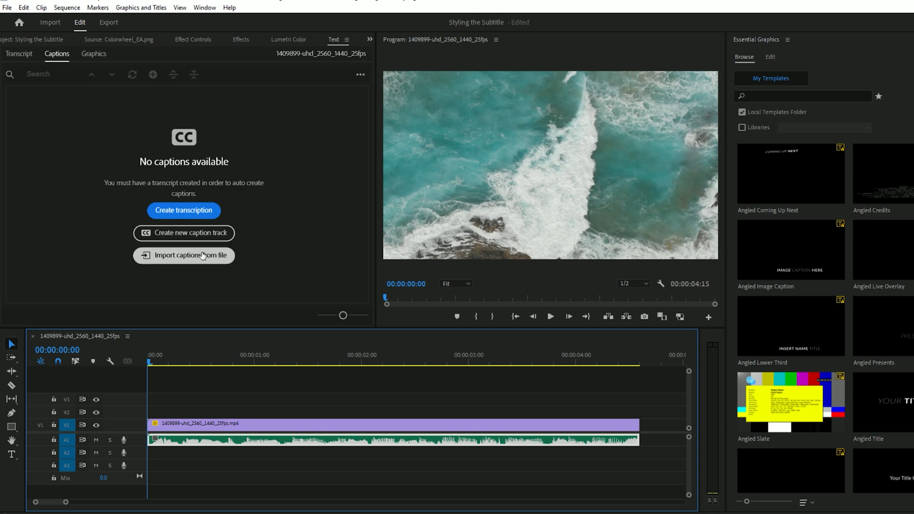
{"action": "left_click", "coordinate": [18, 54]}
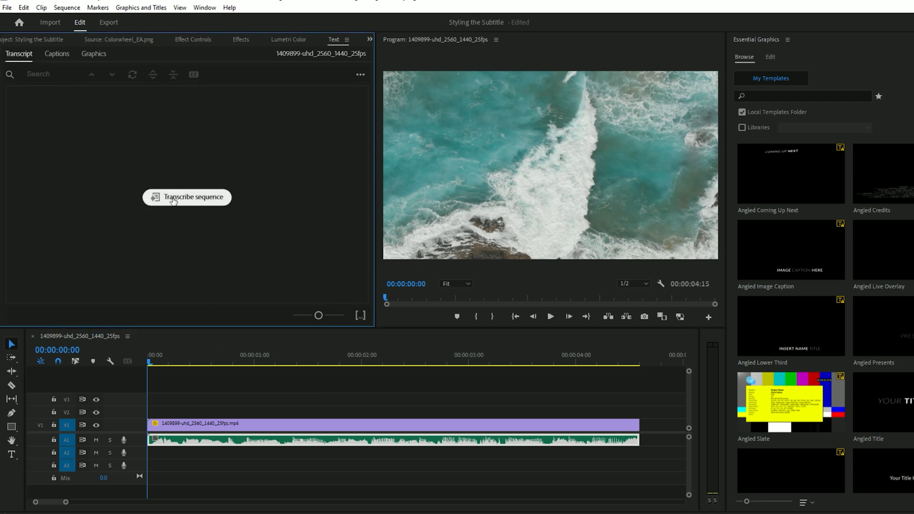
{"action": "left_click", "coordinate": [187, 197]}
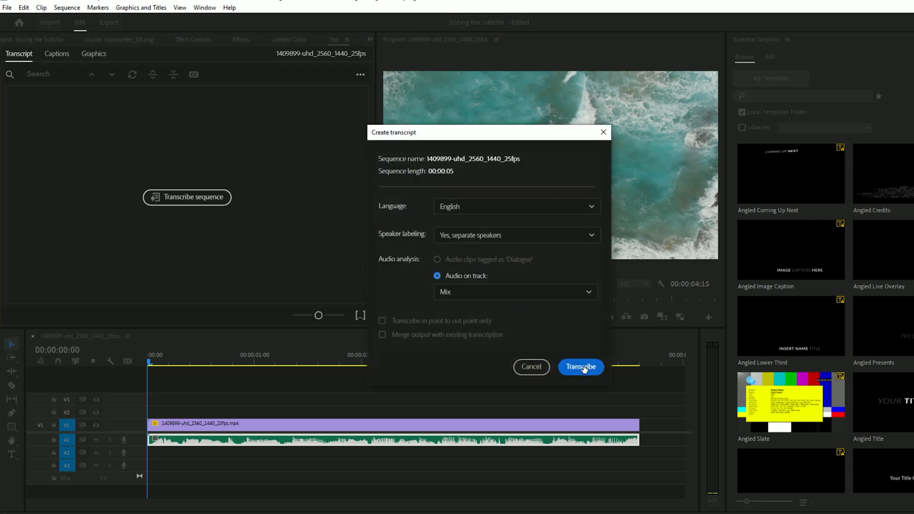
{"action": "left_click", "coordinate": [581, 367]}
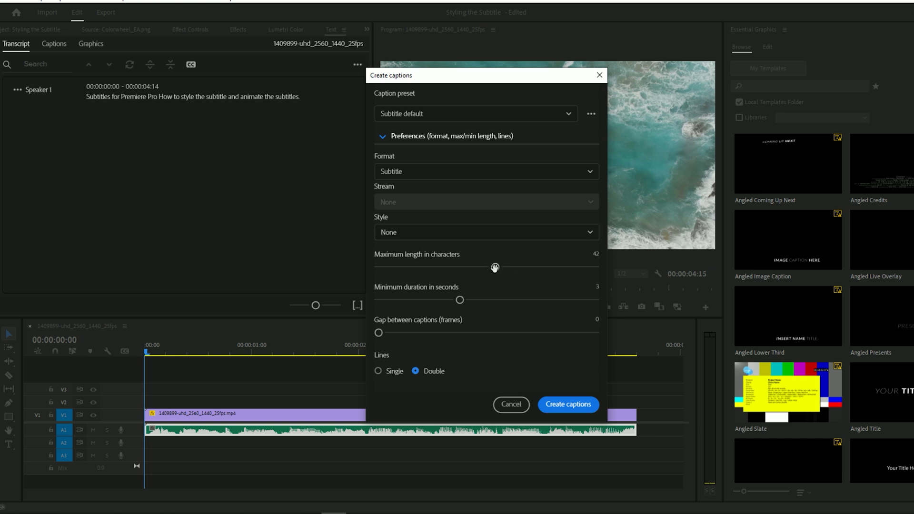
{"action": "mouse_move", "coordinate": [490, 273]}
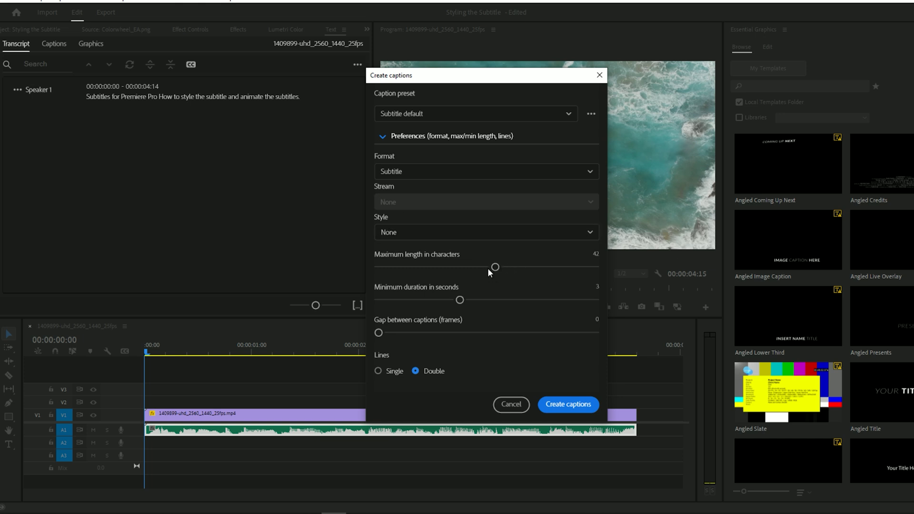
Create captions with maximum length 10, a shorter minimum duration and single lines
{"action": "left_click_drag", "start_coordinate": [496, 267], "coordinate": [378, 266]}
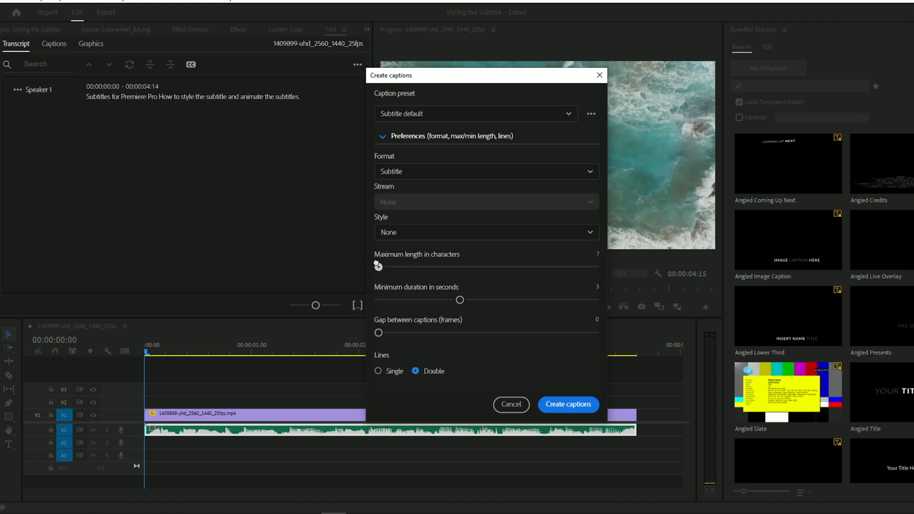
{"action": "left_click_drag", "start_coordinate": [378, 267], "coordinate": [389, 266]}
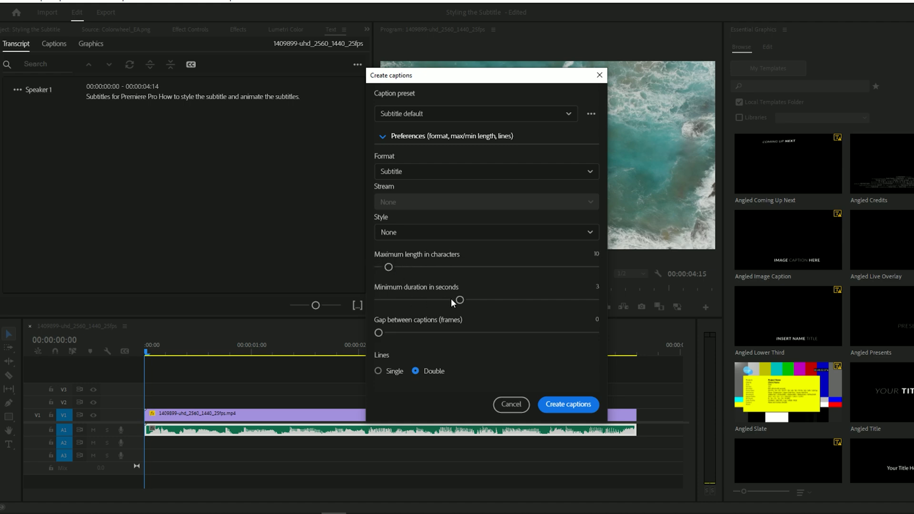
{"action": "left_click_drag", "start_coordinate": [459, 300], "coordinate": [378, 300]}
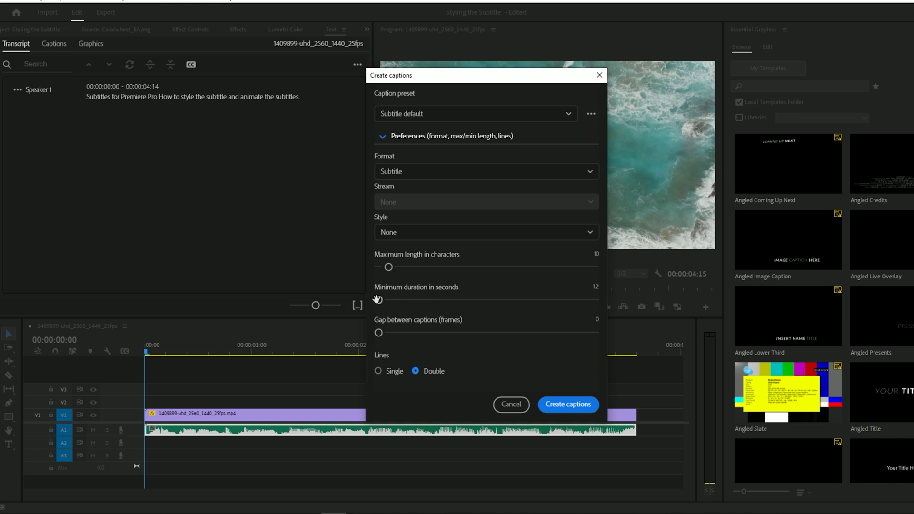
{"action": "left_click", "coordinate": [378, 370]}
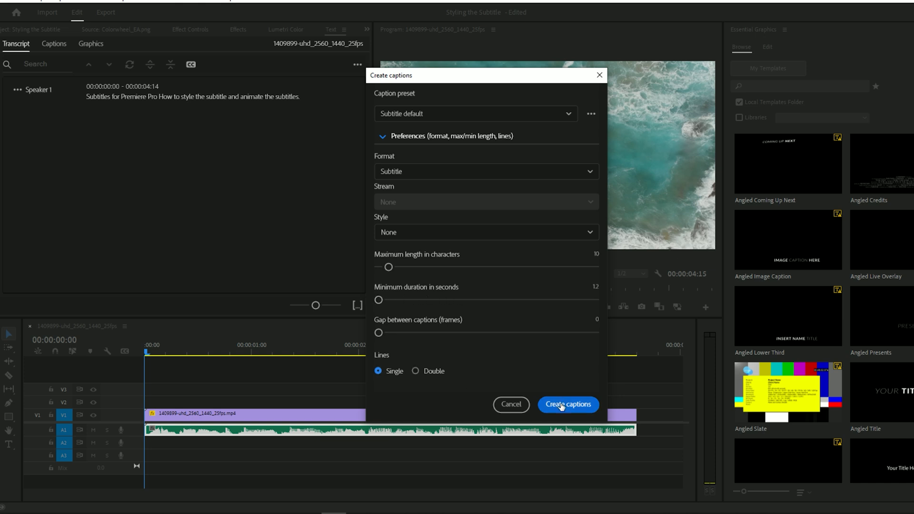
{"action": "left_click", "coordinate": [567, 405]}
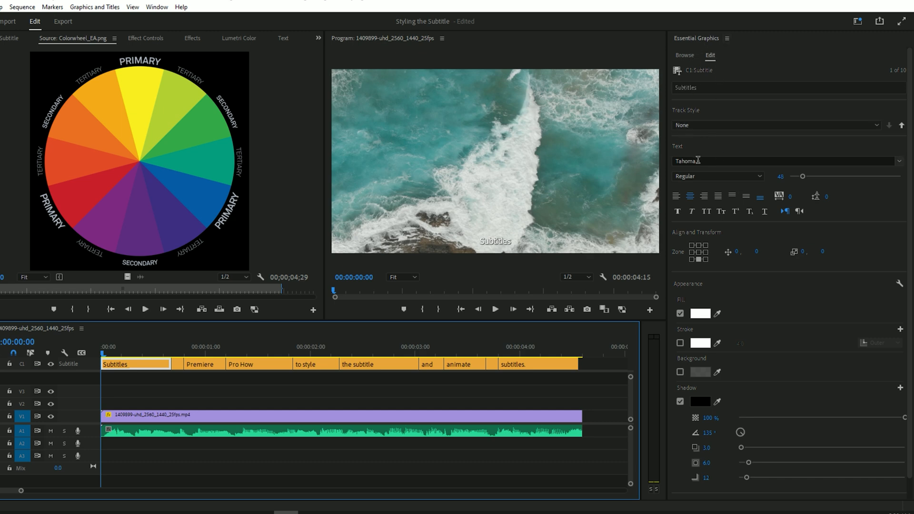
Set the subtitle font to Komika Axis and enlarge the text size
{"action": "type", "text": "Komi"}
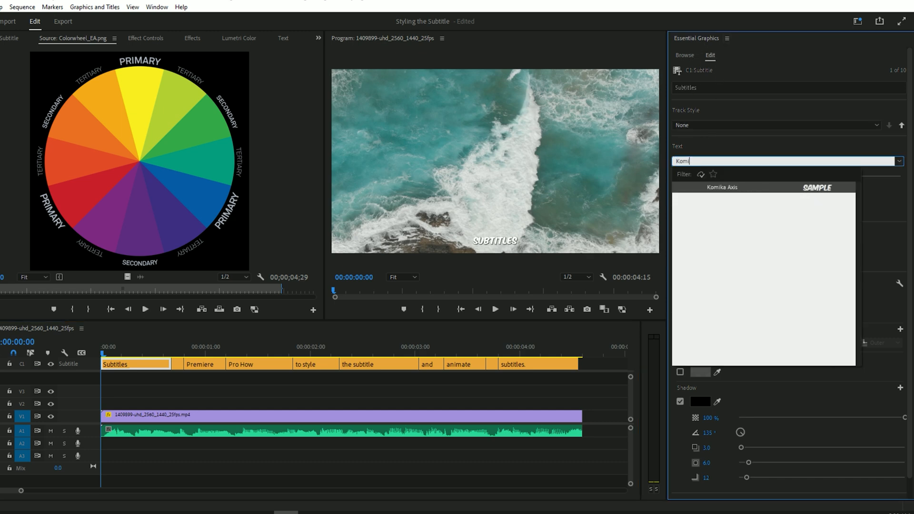
{"action": "left_click", "coordinate": [722, 188]}
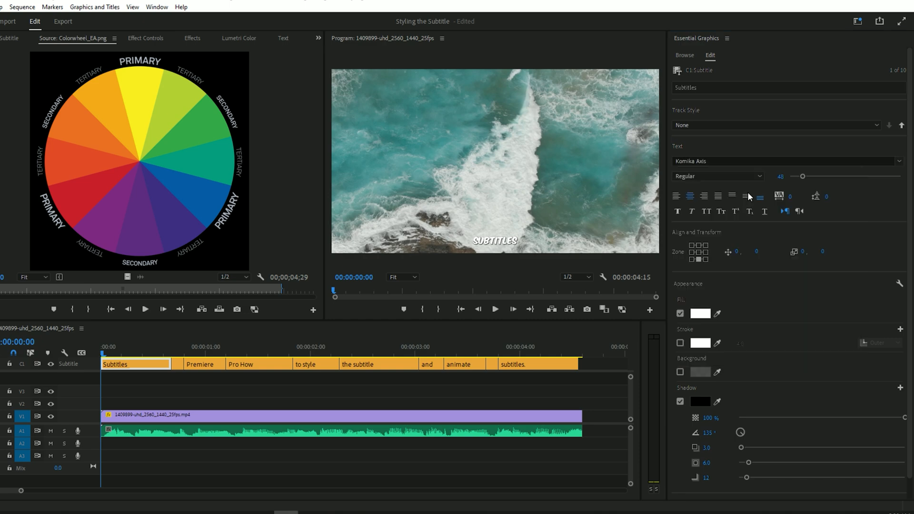
{"action": "left_click_drag", "start_coordinate": [803, 176], "coordinate": [822, 176]}
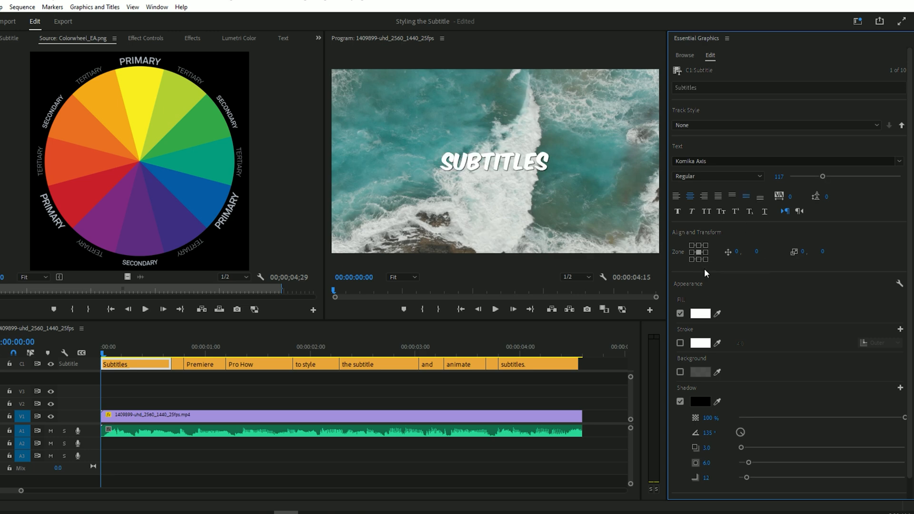
Change the subtitle fill to a linear gradient in a bright orange shade
{"action": "left_click", "coordinate": [700, 313]}
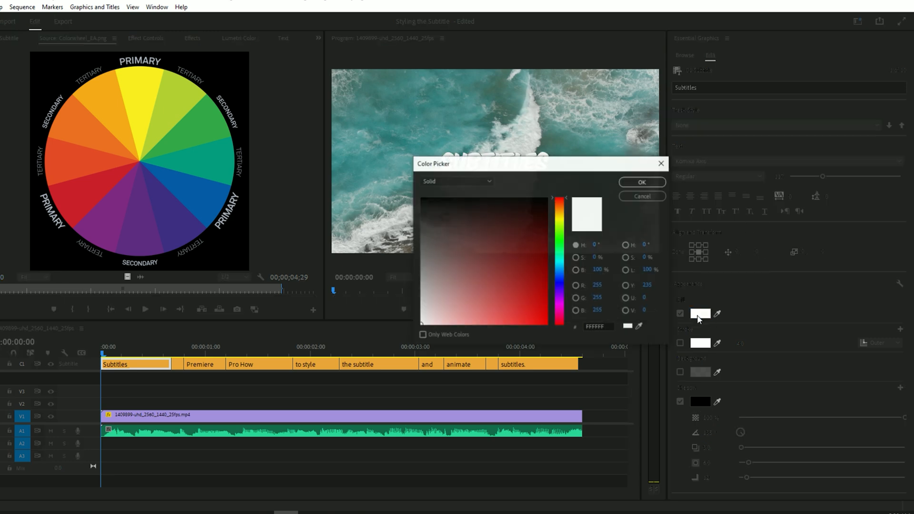
{"action": "left_click", "coordinate": [456, 180]}
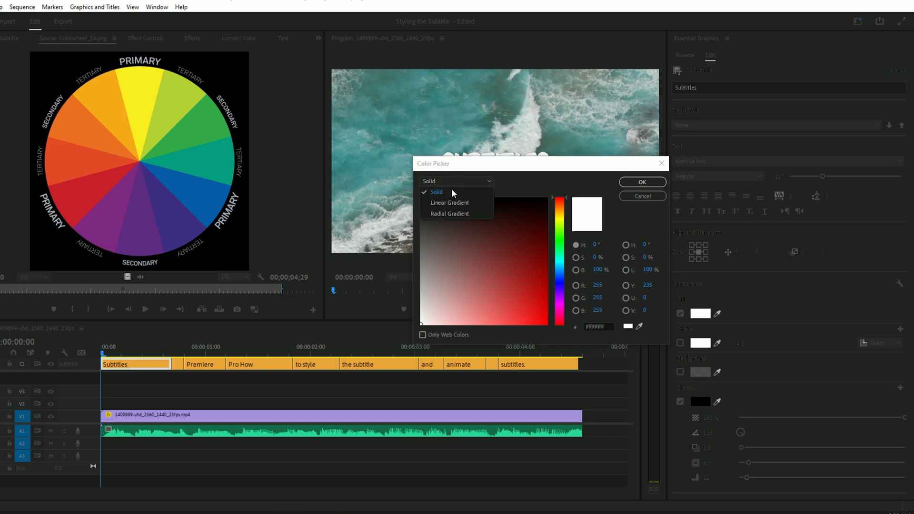
{"action": "left_click", "coordinate": [450, 202]}
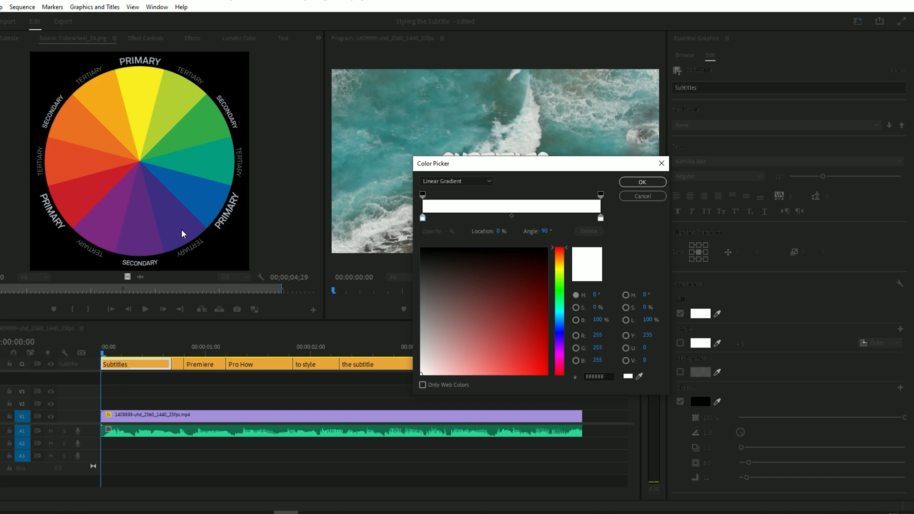
{"action": "mouse_move", "coordinate": [638, 377]}
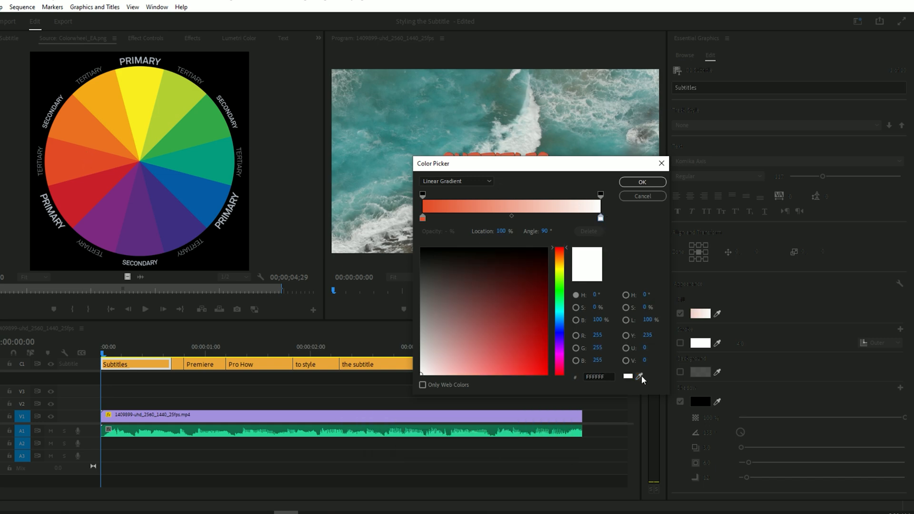
{"action": "left_click", "coordinate": [526, 366]}
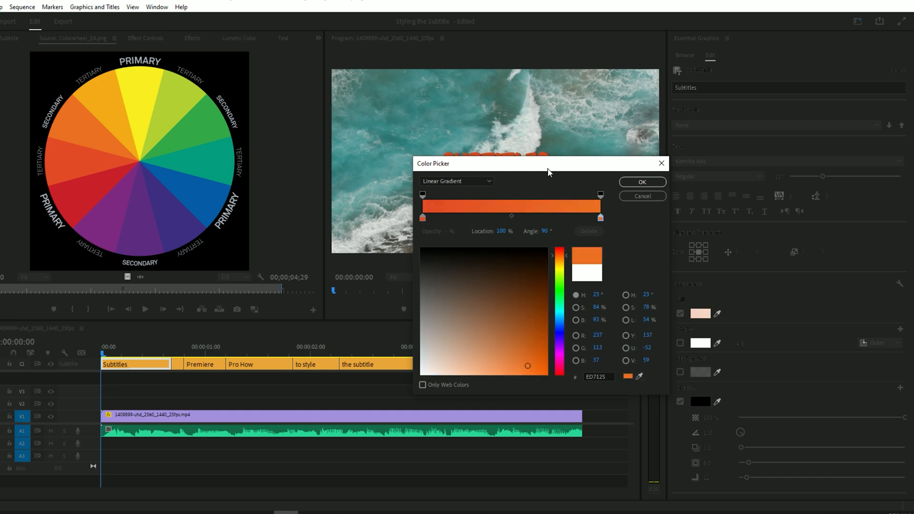
{"action": "left_click", "coordinate": [641, 182]}
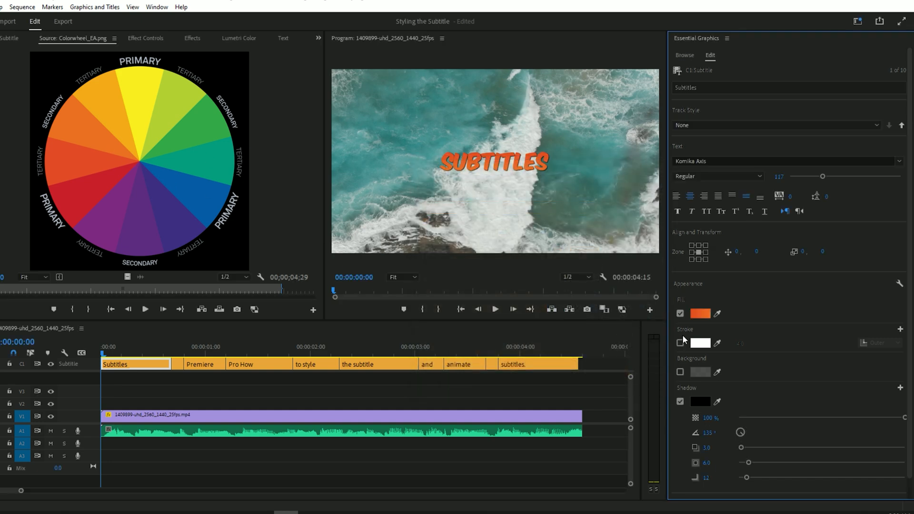
Add a black outer stroke of width 15 and save it as track style 'New Style'
{"action": "left_click", "coordinate": [680, 344]}
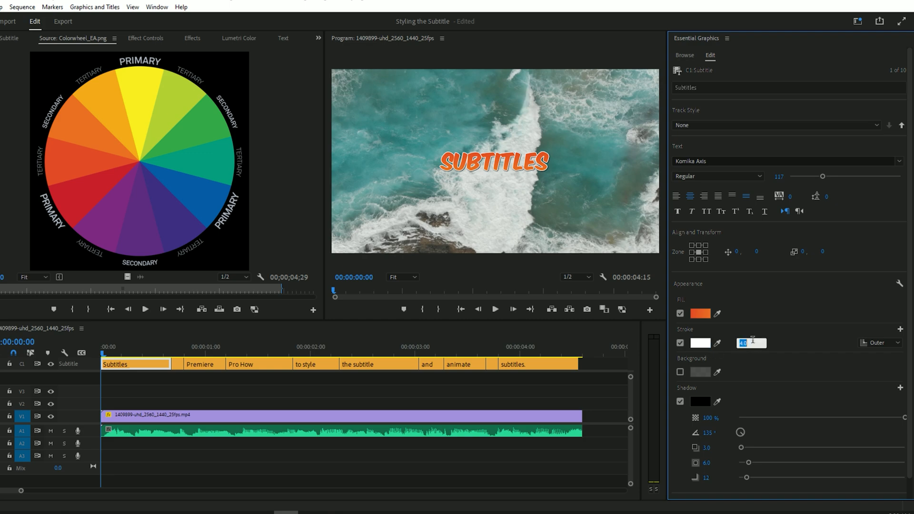
{"action": "type", "text": "15.0"}
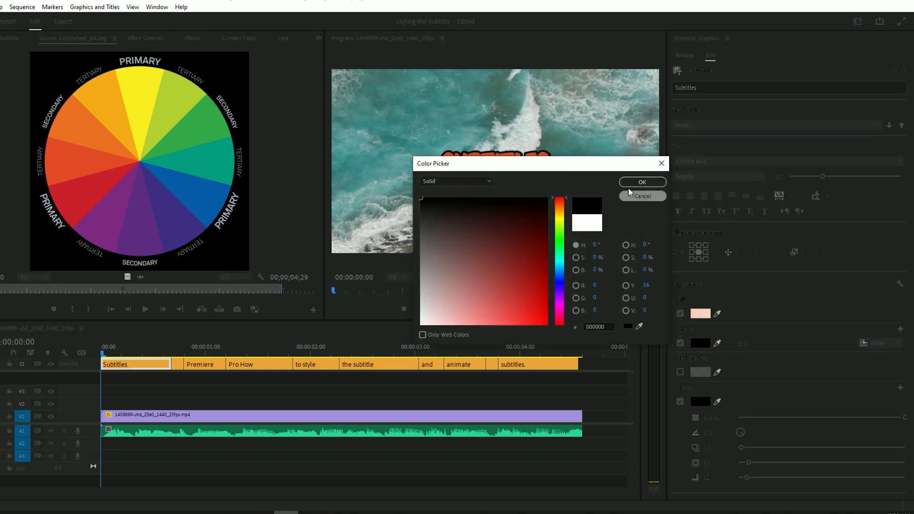
{"action": "left_click", "coordinate": [642, 182]}
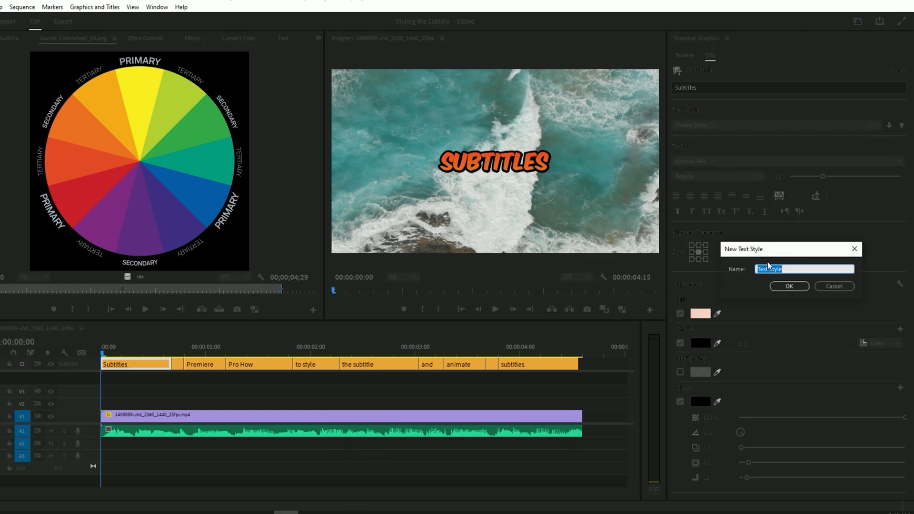
{"action": "left_click", "coordinate": [790, 286]}
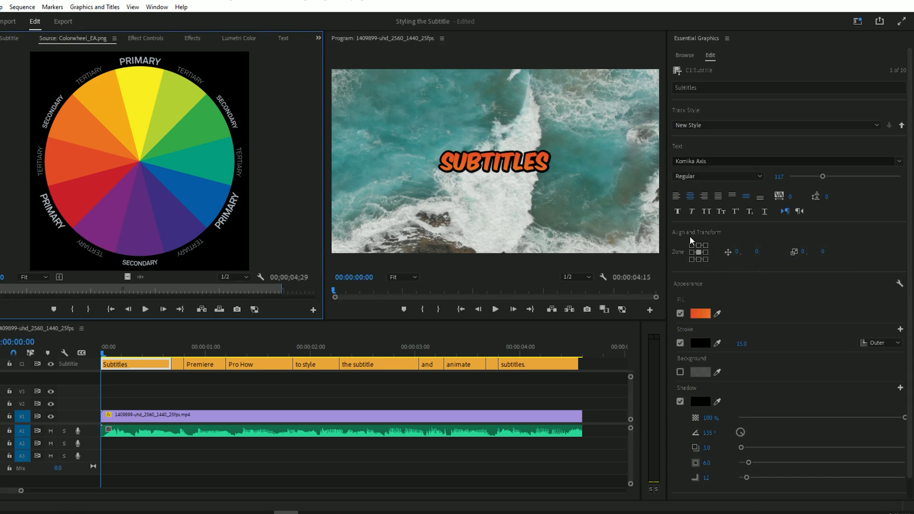
Apply the saved style to all caption clips and check another caption
{"action": "left_click_drag", "start_coordinate": [297, 352], "coordinate": [577, 376]}
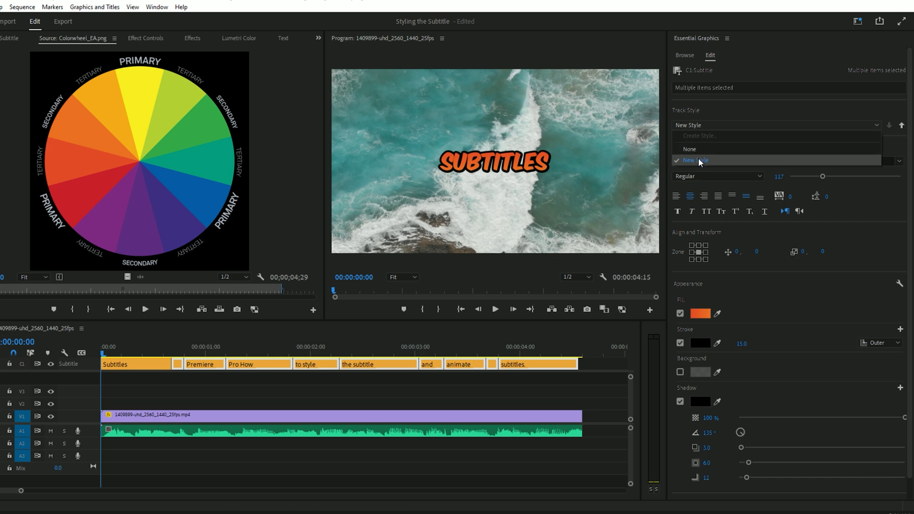
{"action": "left_click", "coordinate": [694, 160]}
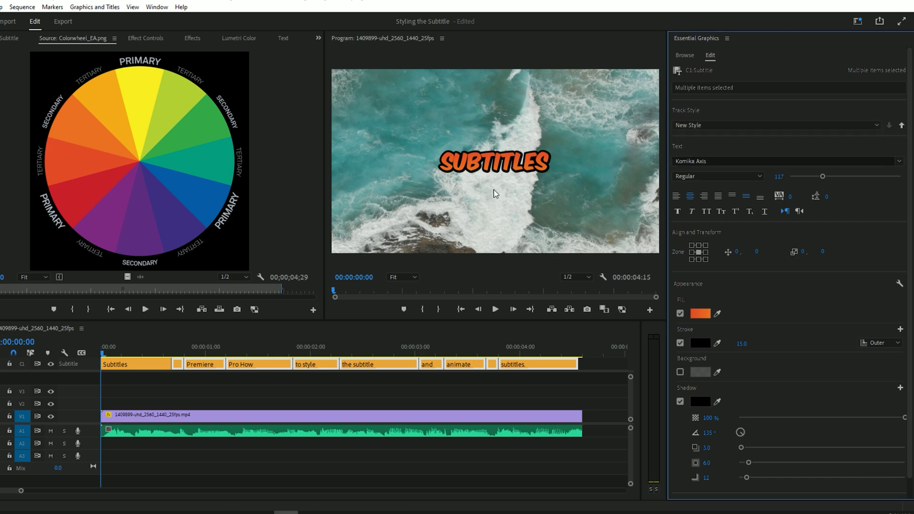
{"action": "left_click", "coordinate": [160, 354]}
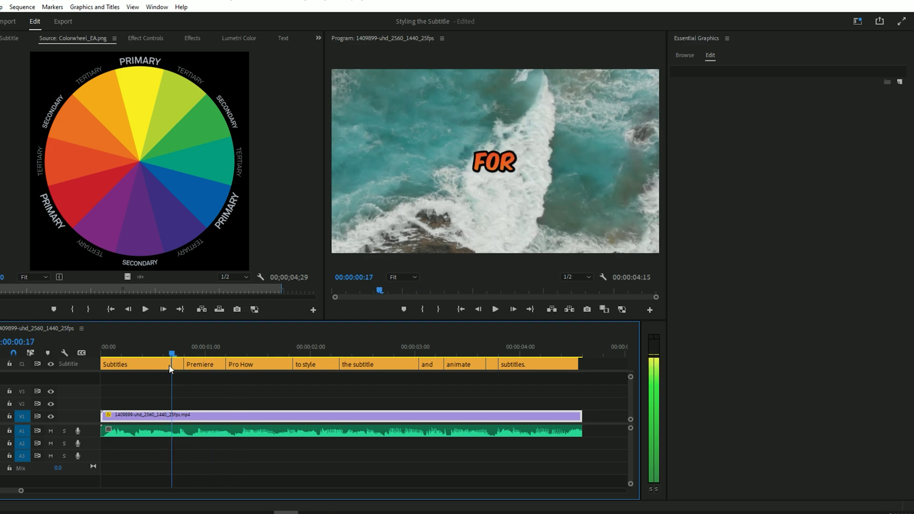
{"action": "left_click", "coordinate": [344, 355]}
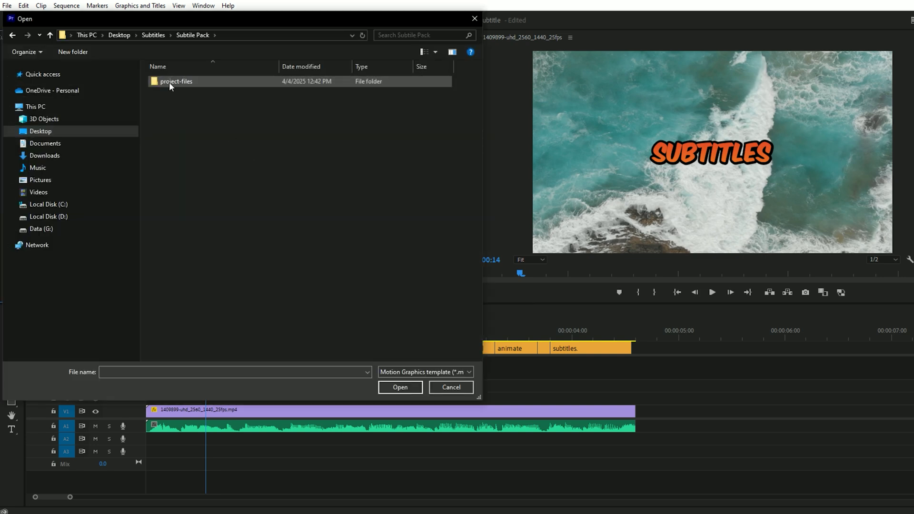
Browse into the project-files folder to find the Subtitle Pack template
{"action": "double_click", "coordinate": [176, 81]}
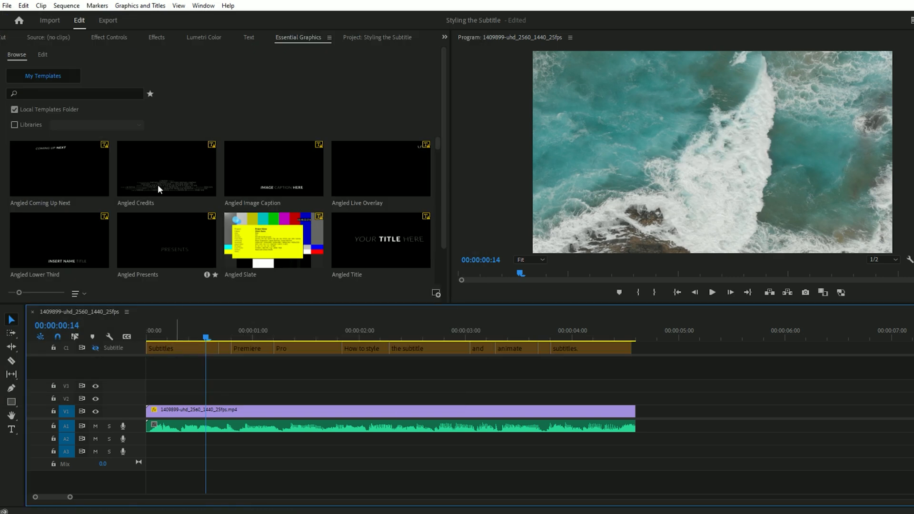
Find the 'comic' template and place it on track V2 above the video
{"action": "type", "text": "c"}
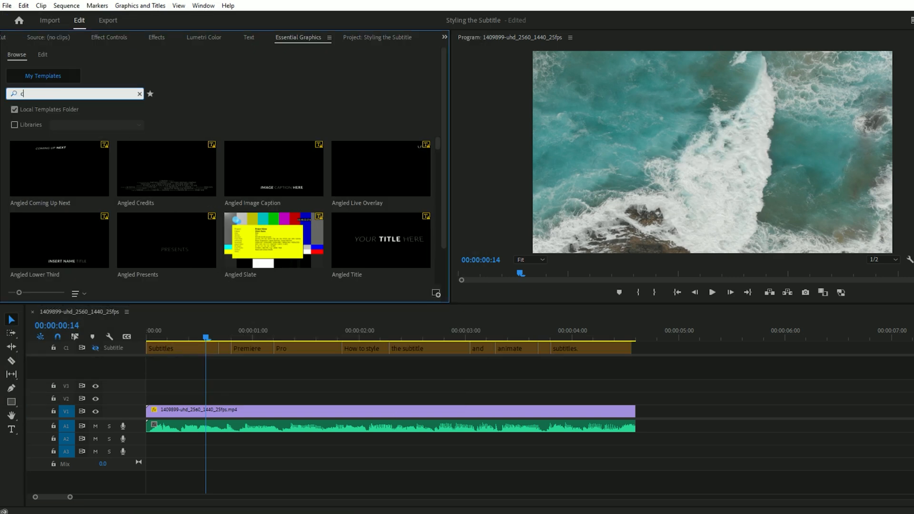
{"action": "type", "text": "omic_fullhd"}
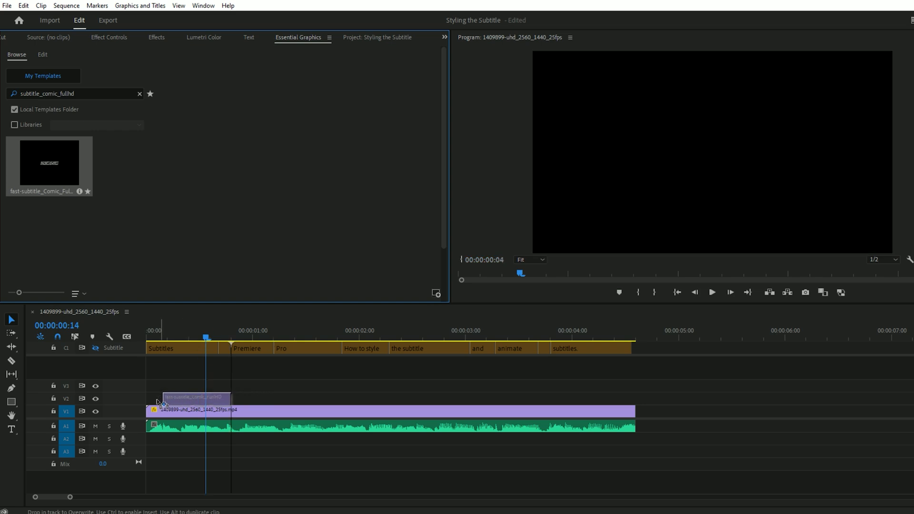
{"action": "left_click_drag", "start_coordinate": [49, 162], "coordinate": [186, 397]}
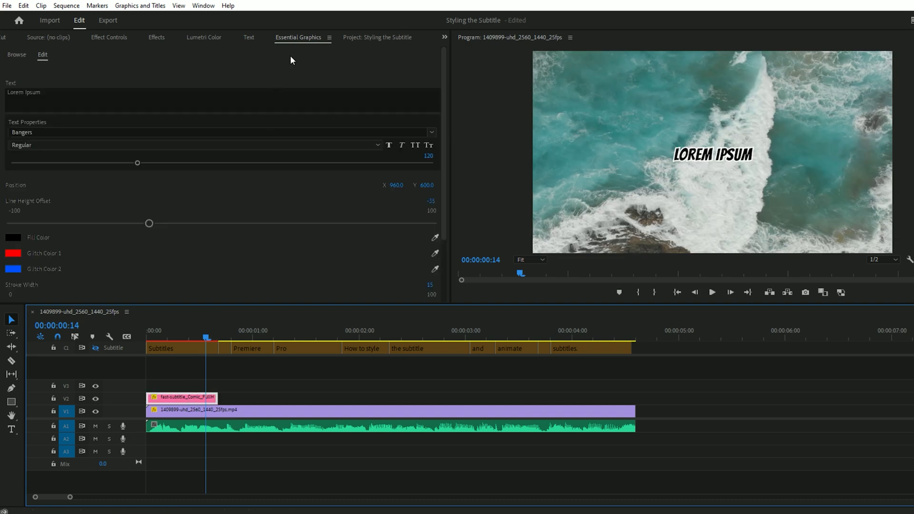
Change the comic template's font to Calisto MT
{"action": "left_click", "coordinate": [222, 132]}
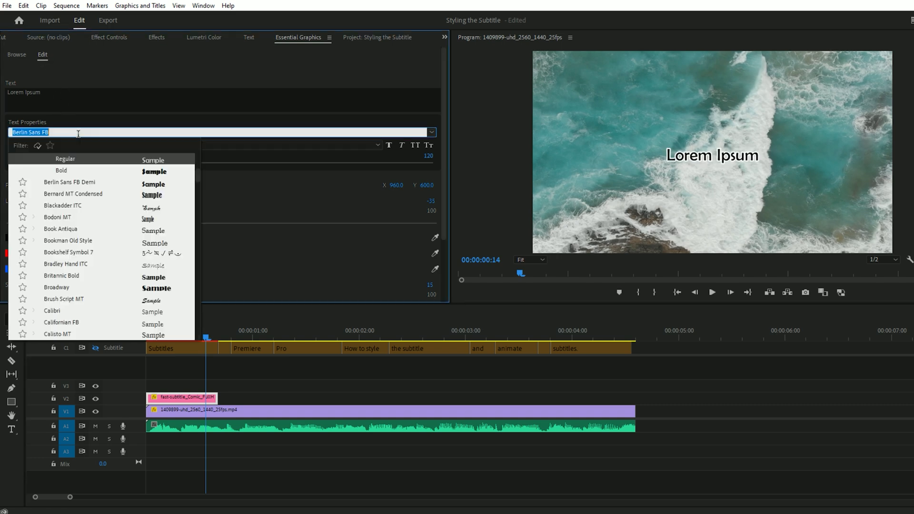
{"action": "left_click", "coordinate": [57, 333]}
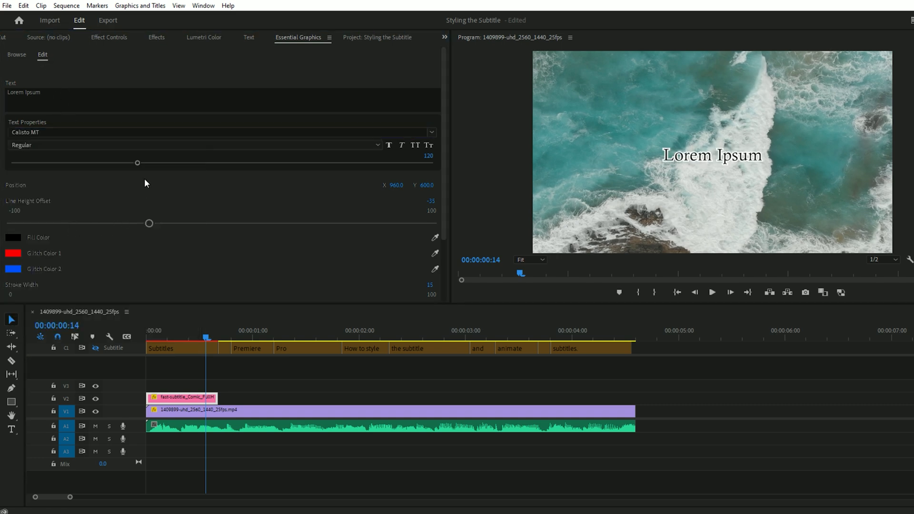
{"action": "scroll", "scroll_direction": "down", "scroll_amount": 3}
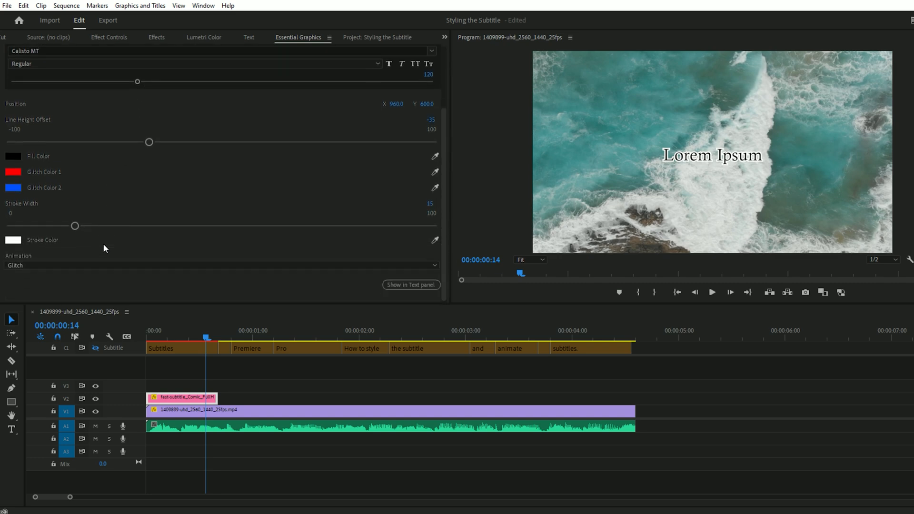